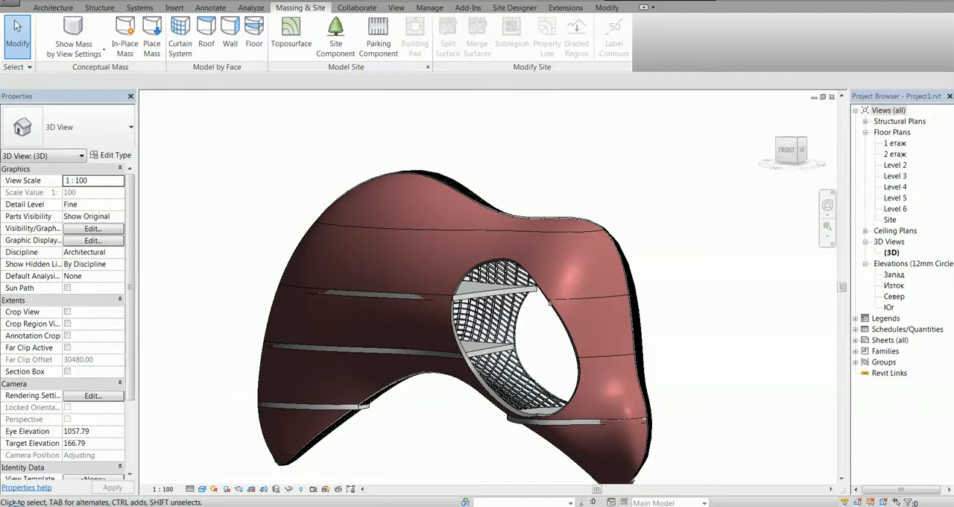
# Step: Orbit the view around the mass after viewing Dali's 'Atavistic Vestiges after the Rain' reference
pyautogui.moveTo(522, 321); pyautogui.dragTo(388, 342)
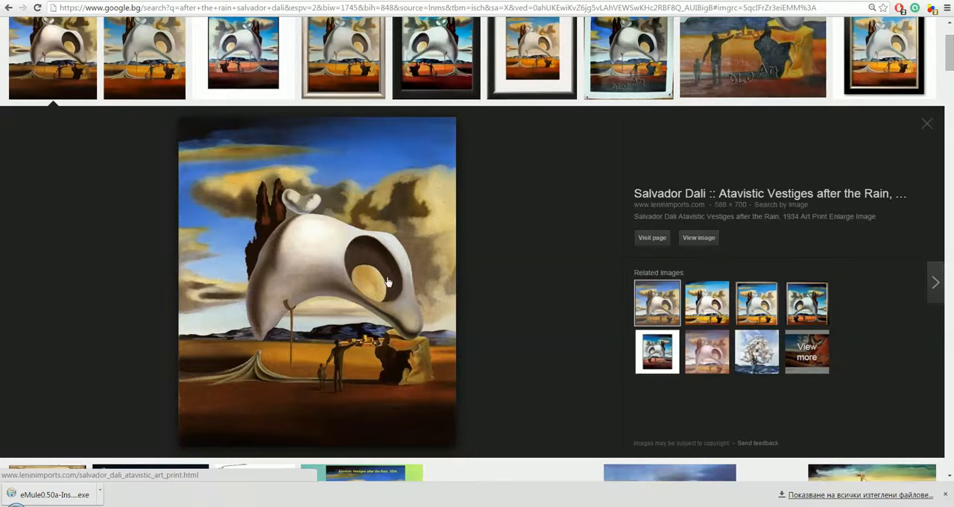
pyautogui.moveTo(345, 311)
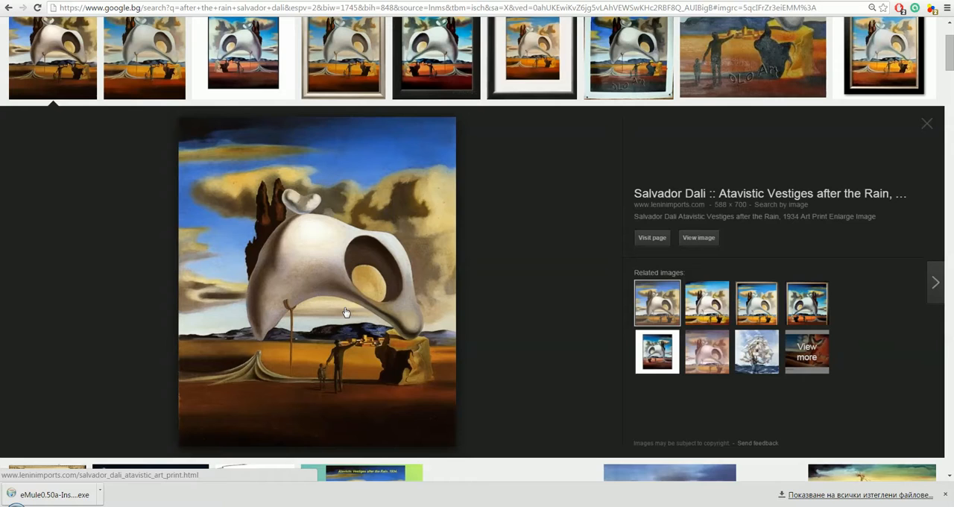
pyautogui.moveTo(639, 411)
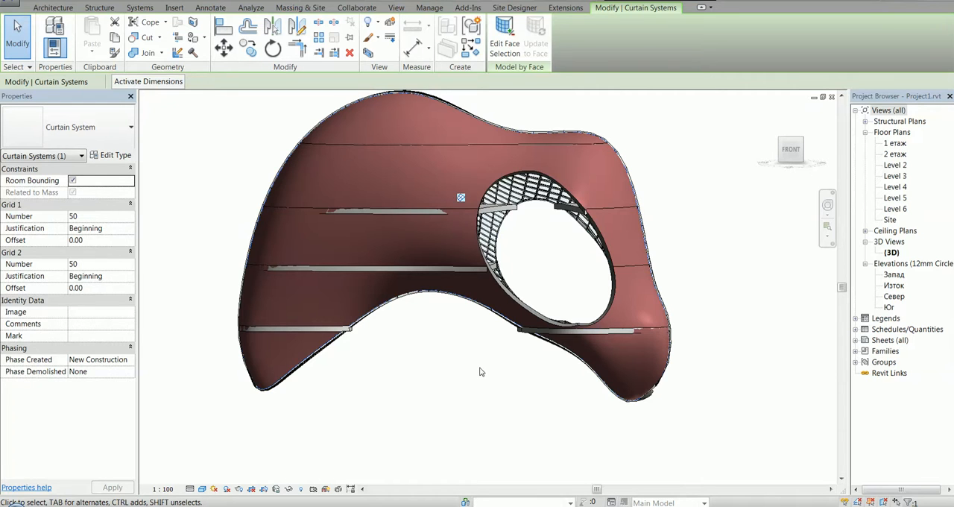
pyautogui.moveTo(726, 398)
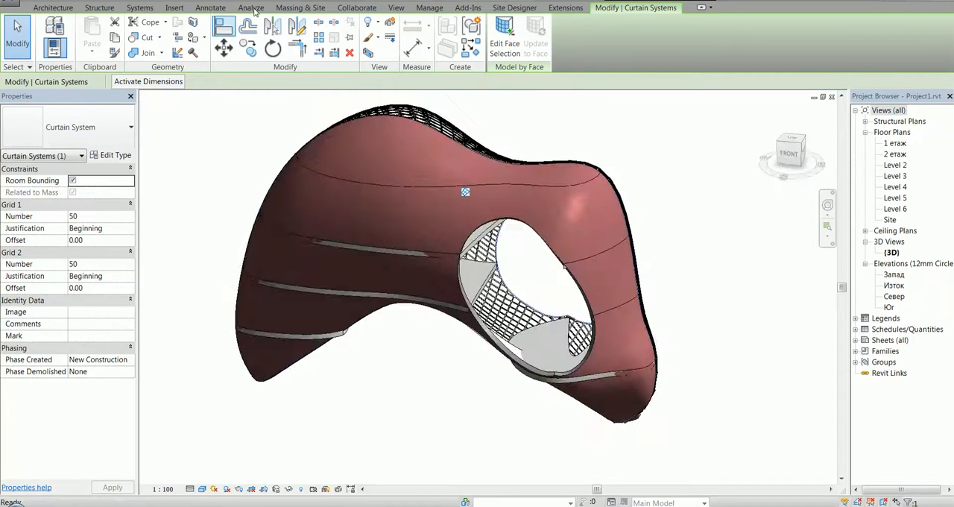
# Step: Select the 'After the Rain' mass beneath the curtain system (volume 1398.856 m³)
pyautogui.click(300, 7)
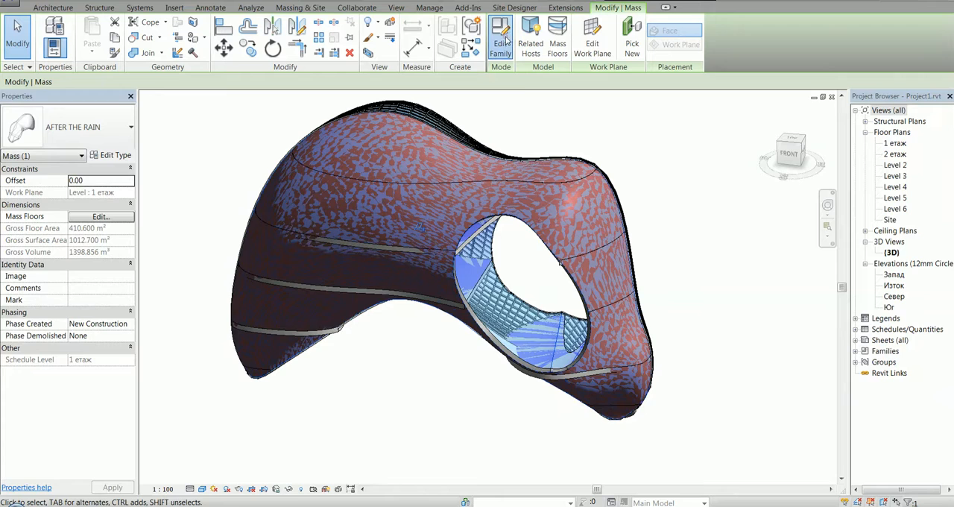
# Step: Edit the 'After the Rain' mass family and select its curved form
pyautogui.click(501, 36)
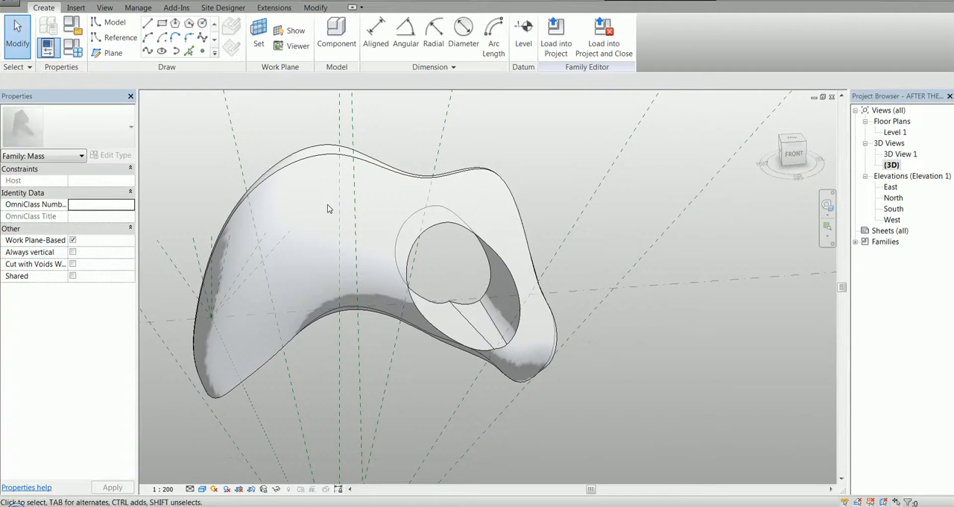
pyautogui.click(447, 229)
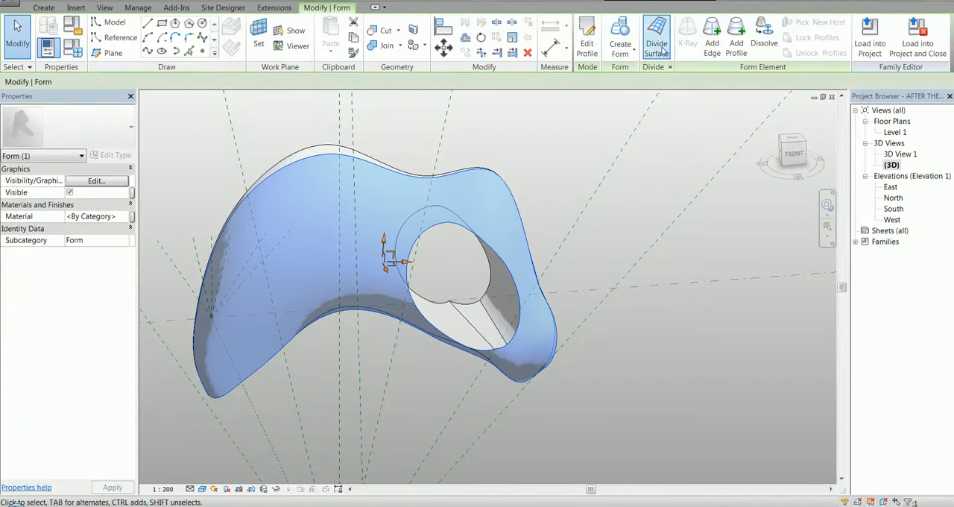
# Step: Divide the curved form's surface into a 50 by 50 U/V grid
pyautogui.click(656, 37)
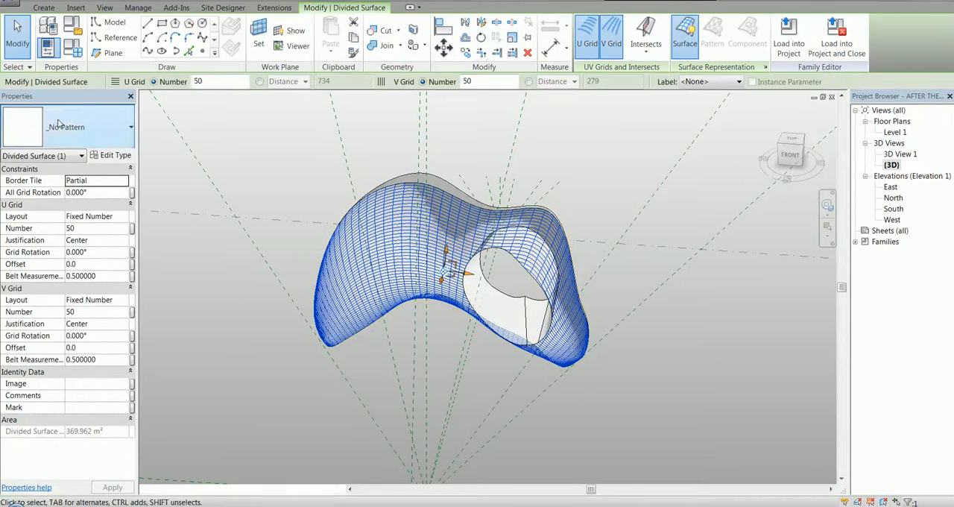
pyautogui.click(129, 127)
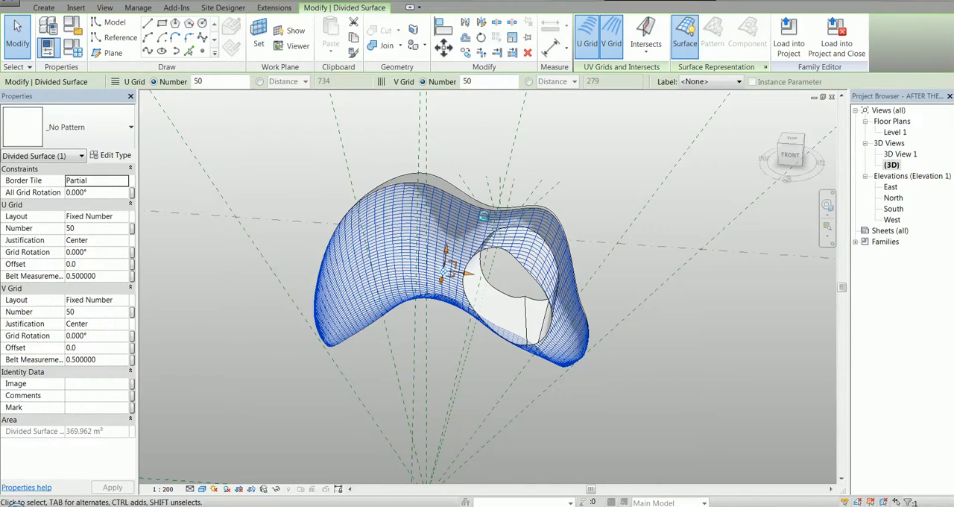
# Step: Apply a triangle pattern to the divided surface and orbit to view it from behind
pyautogui.click(712, 30)
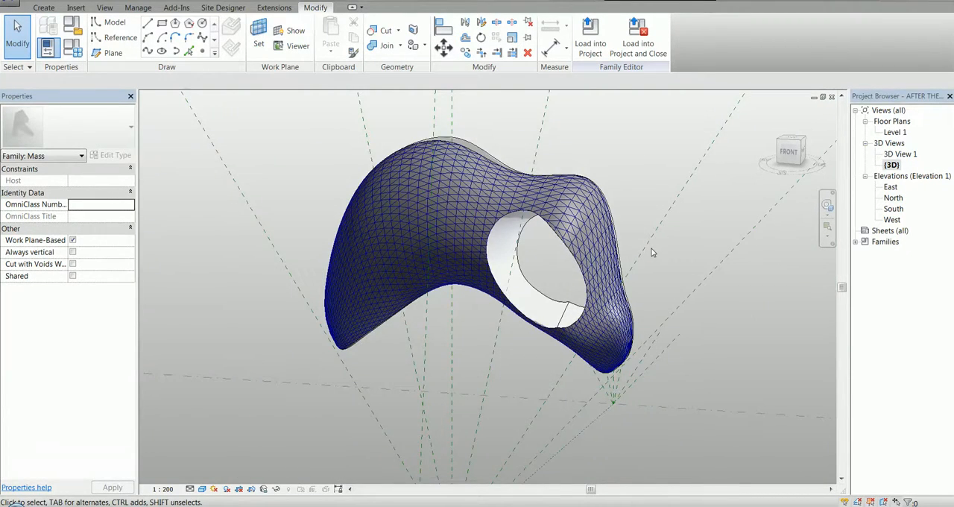
pyautogui.moveTo(544, 268); pyautogui.dragTo(433, 320)
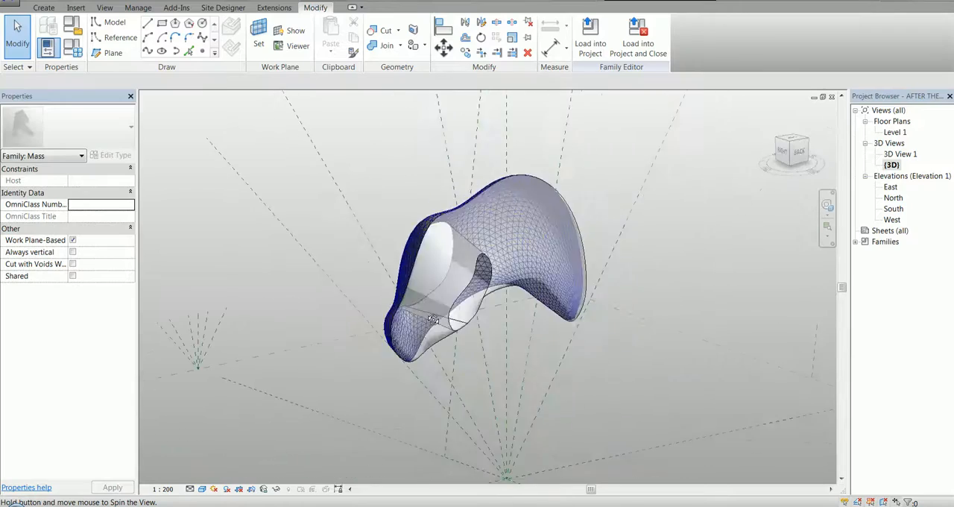